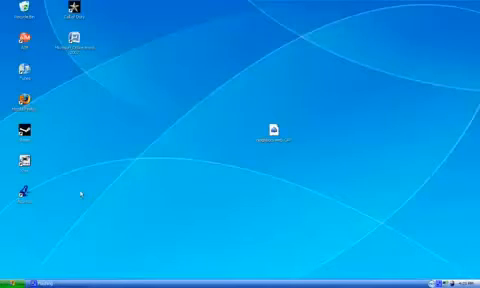
Launch CommView for WiFi from its desktop shortcut so the Scanner dialog appears.
double_click(272, 132)
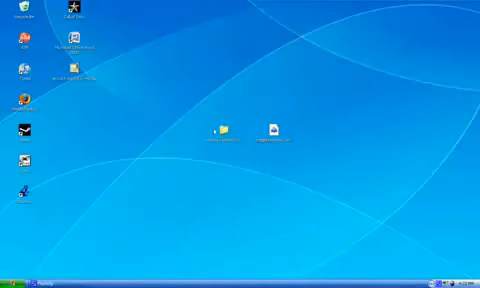
left_click(20, 280)
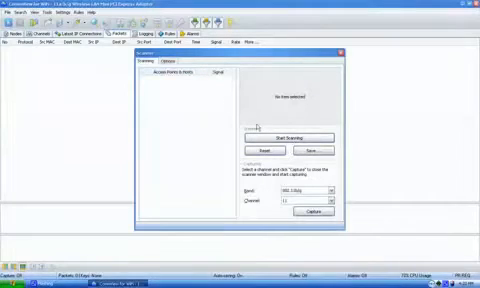
Scan for nearby wireless networks, select a detected access point and begin capturing its packets.
left_click(288, 136)
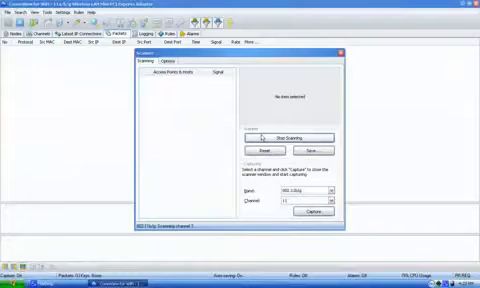
left_click(294, 136)
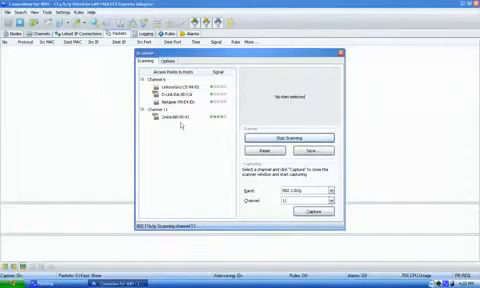
left_click(184, 124)
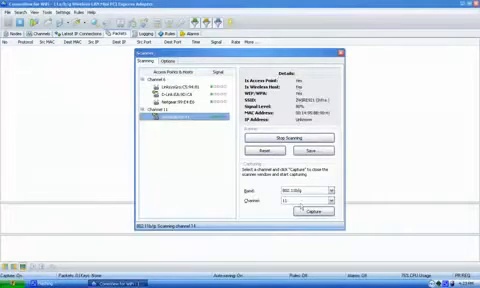
left_click(324, 198)
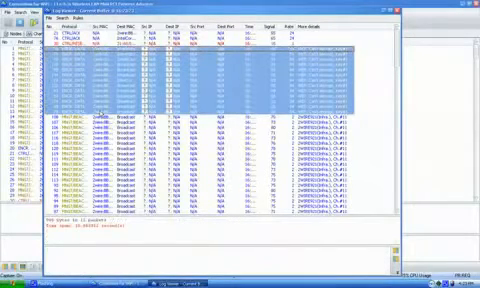
Bring up the capture options and show the Logging settings for auto-saving logs.
right_click(140, 90)
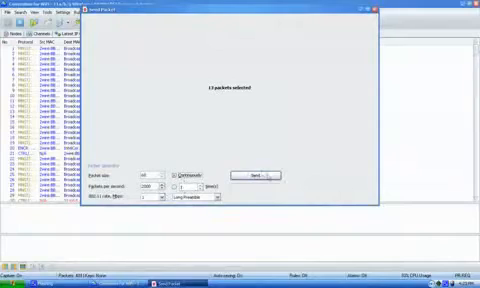
left_click(260, 176)
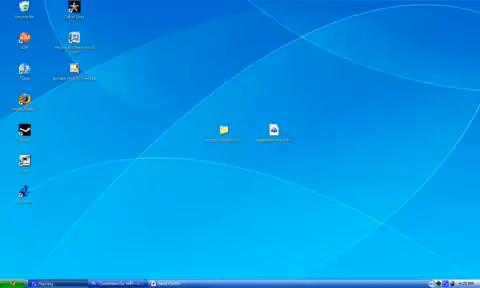
Restore the CommView capture window and select one captured packet to show its details.
right_click(176, 278)
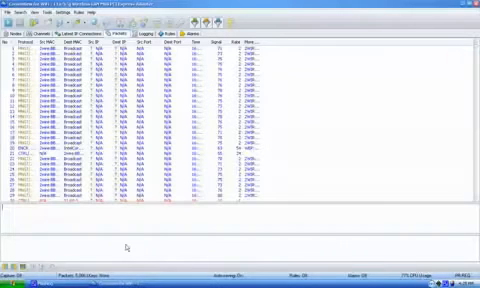
left_click(100, 112)
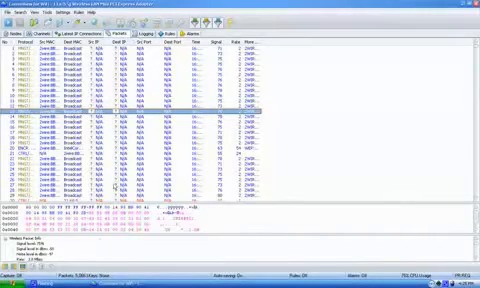
left_click(140, 36)
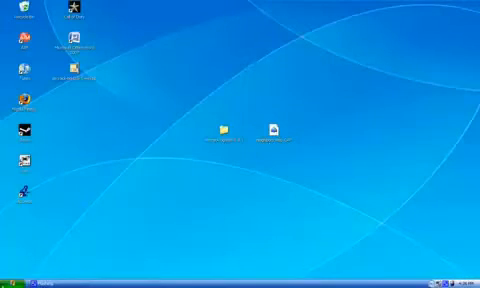
Restore CommView and start exporting the capture log in CAP format.
left_click(18, 280)
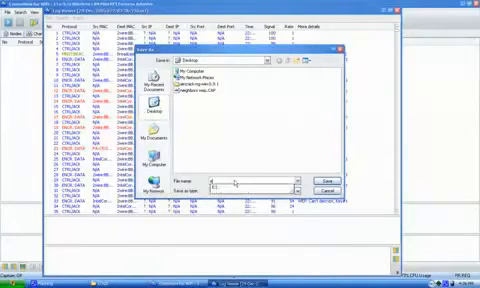
Save the exported CAP file, then go into the Aircrack-ng tools folder in Explorer.
left_click(336, 178)
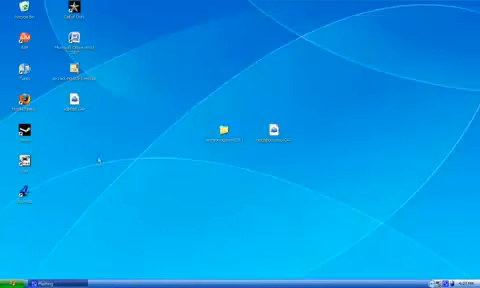
left_click(276, 136)
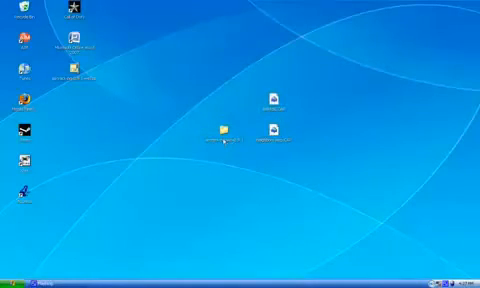
double_click(216, 136)
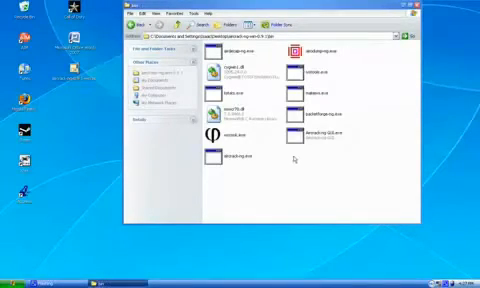
Start Aircrack-ng GUI, choose the WEP key length and load the exported .cap file as input.
left_click(320, 130)
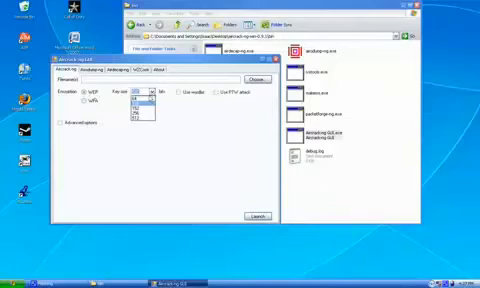
left_click(148, 92)
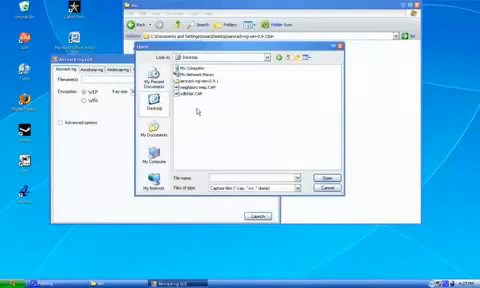
left_click(200, 98)
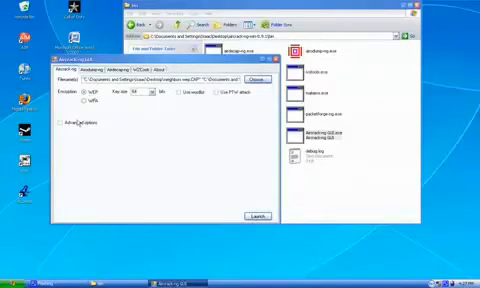
Launch aircrack-ng so the console lists the networks found in the capture file.
left_click(256, 220)
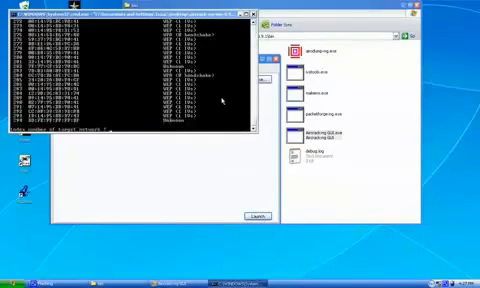
scroll("down", 3)
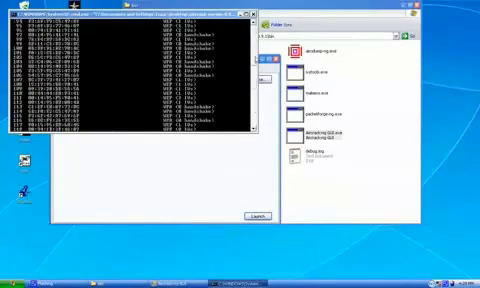